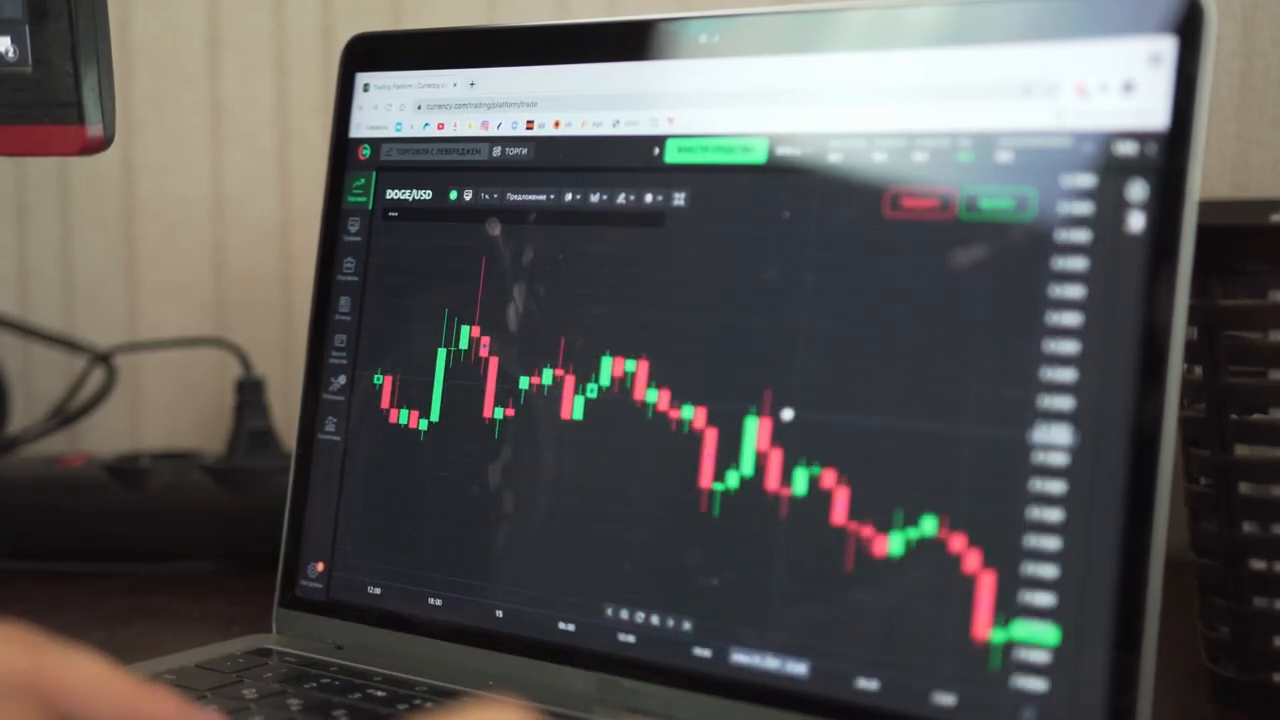
Draw a Канал (Channel) on DOGE/USD from the early peak down through the falling candles.
click(653, 196)
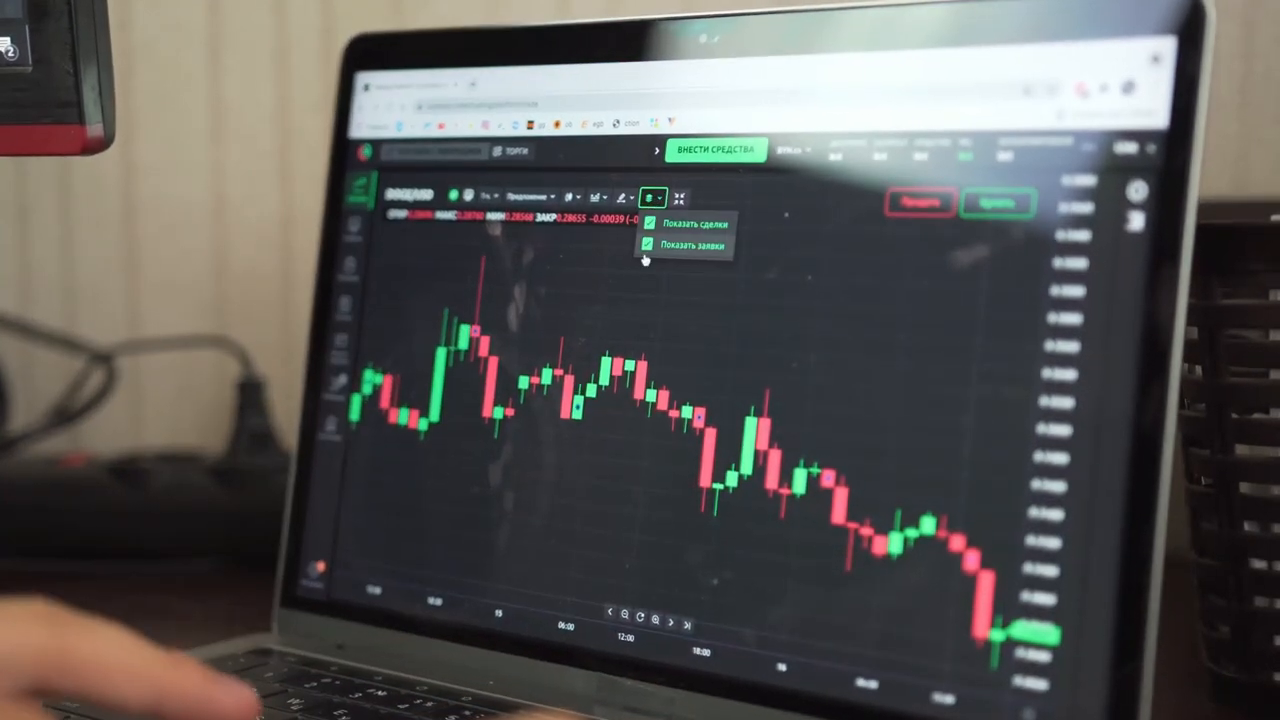
click(627, 195)
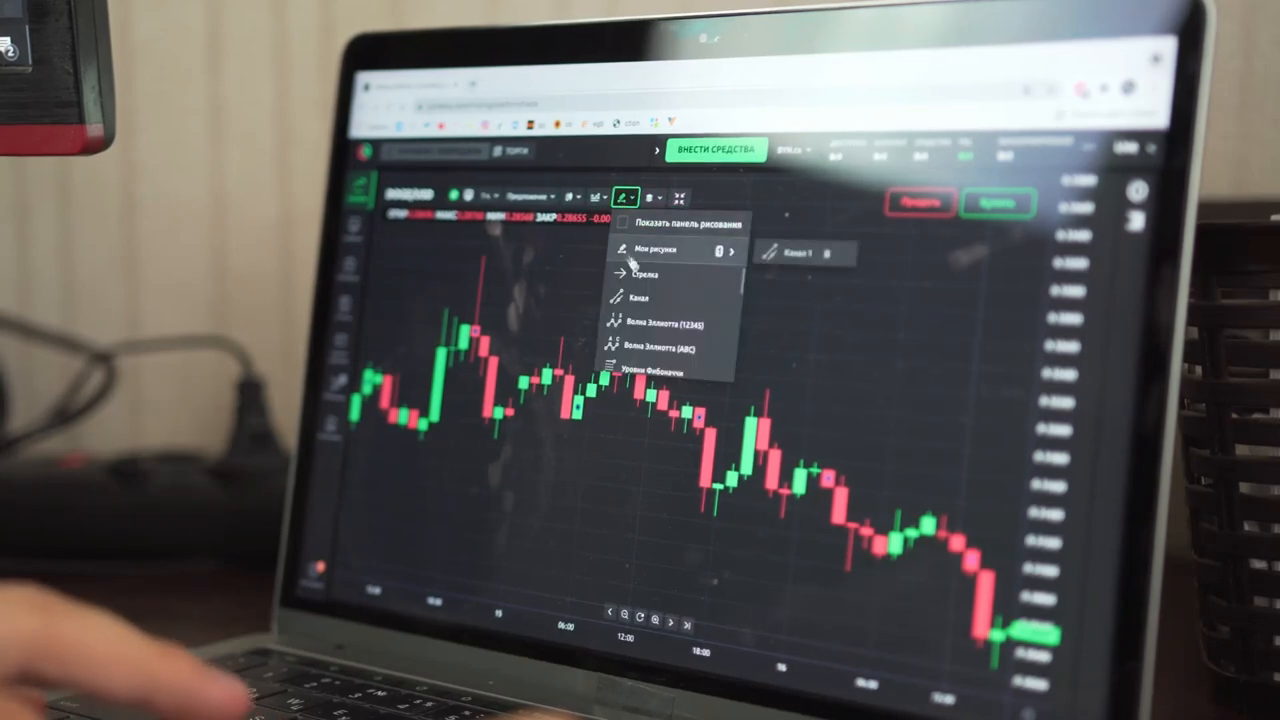
click(622, 195)
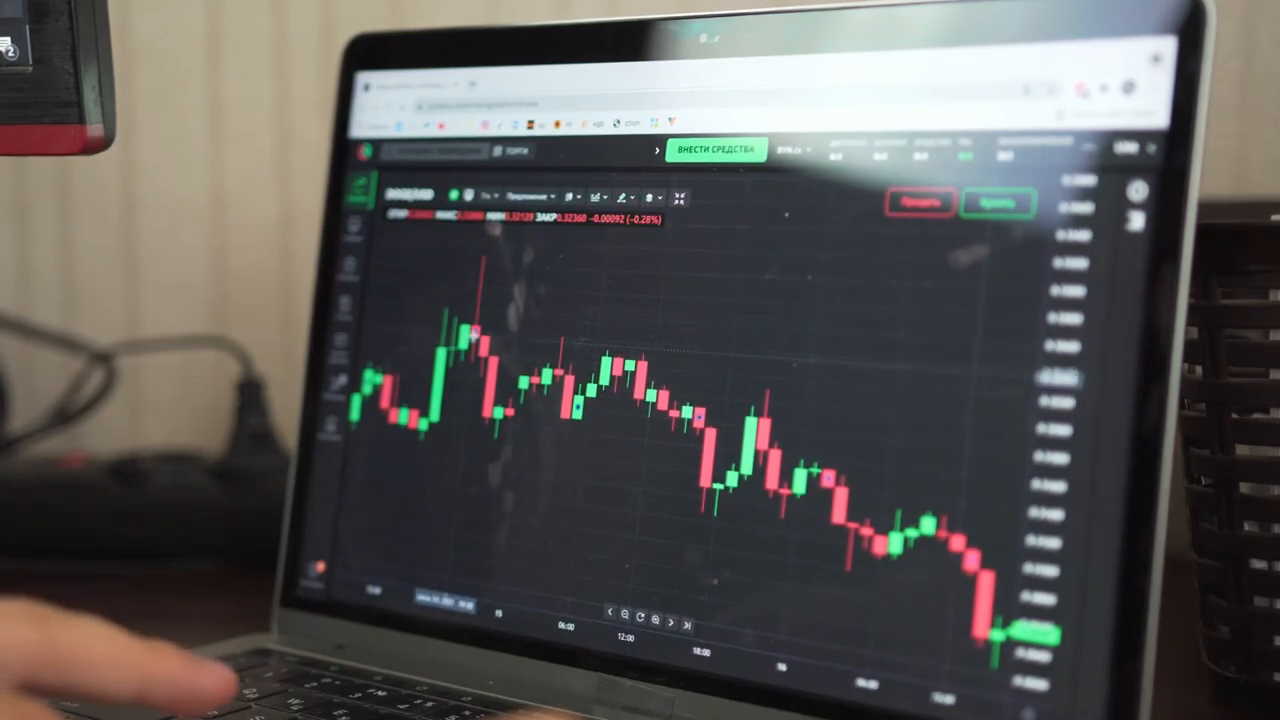
drag(475, 335, 735, 492)
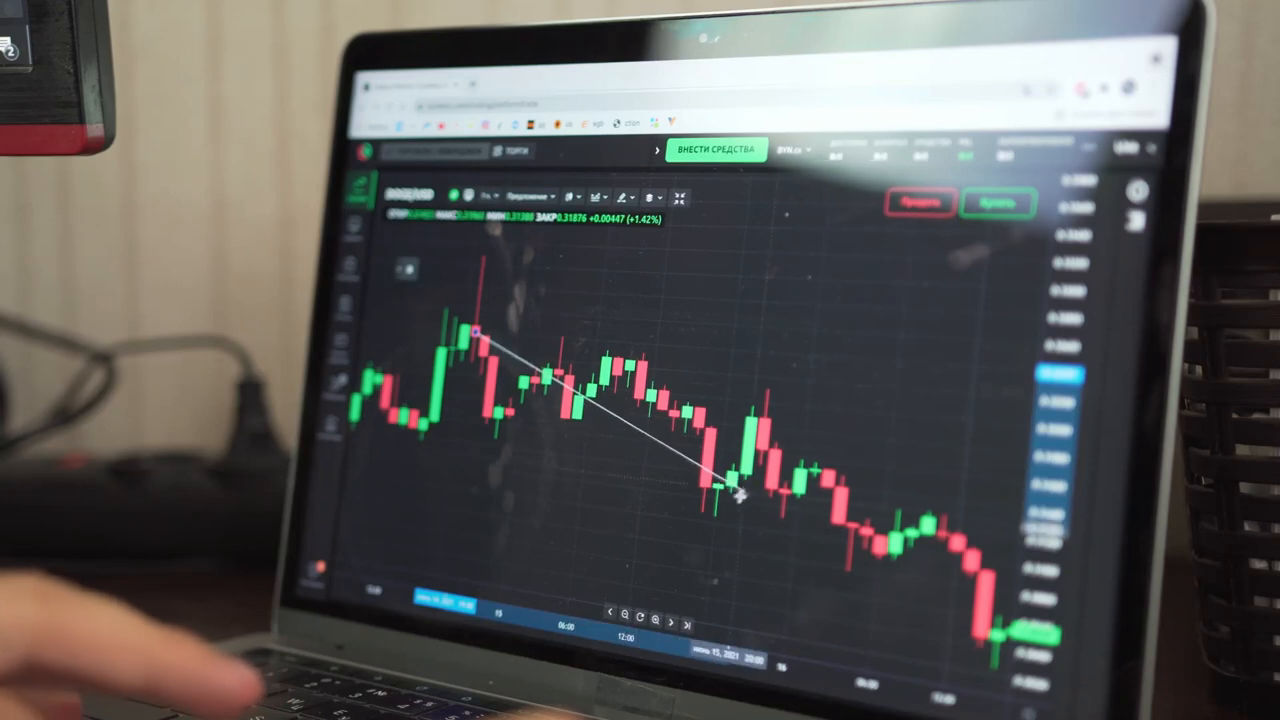
drag(480, 330, 725, 510)
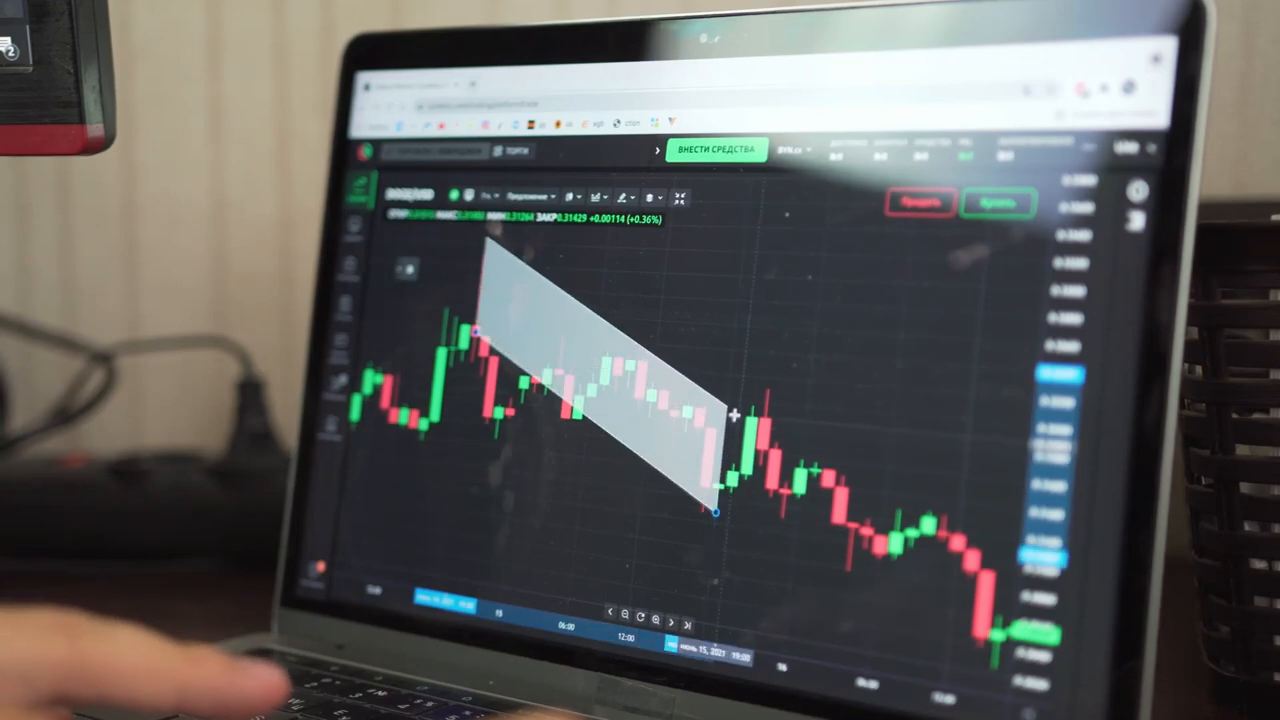